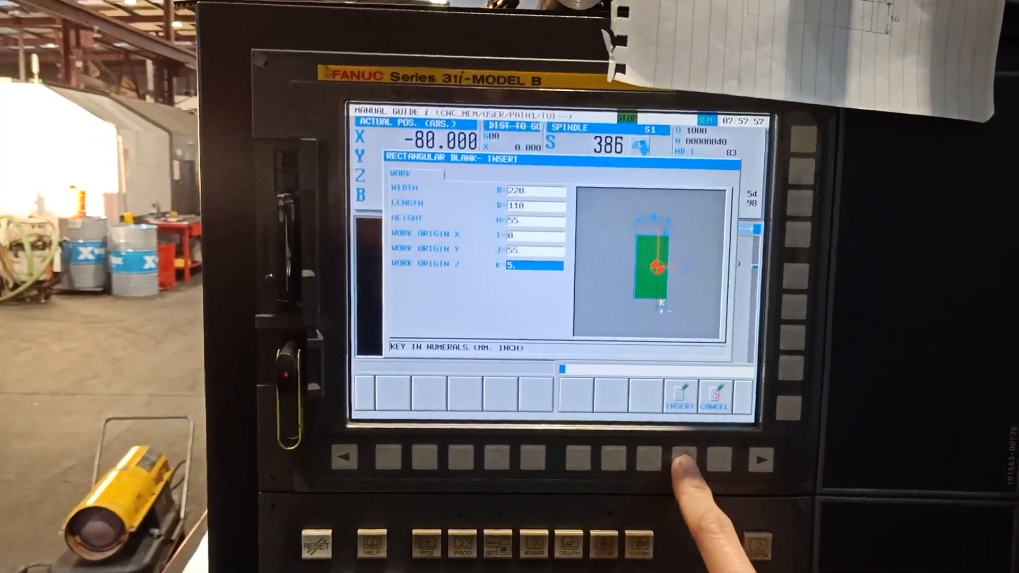
- Insert the 220 × 110 × 55 rectangular blank and show the FACING-M program on the run screen
click(677, 397)
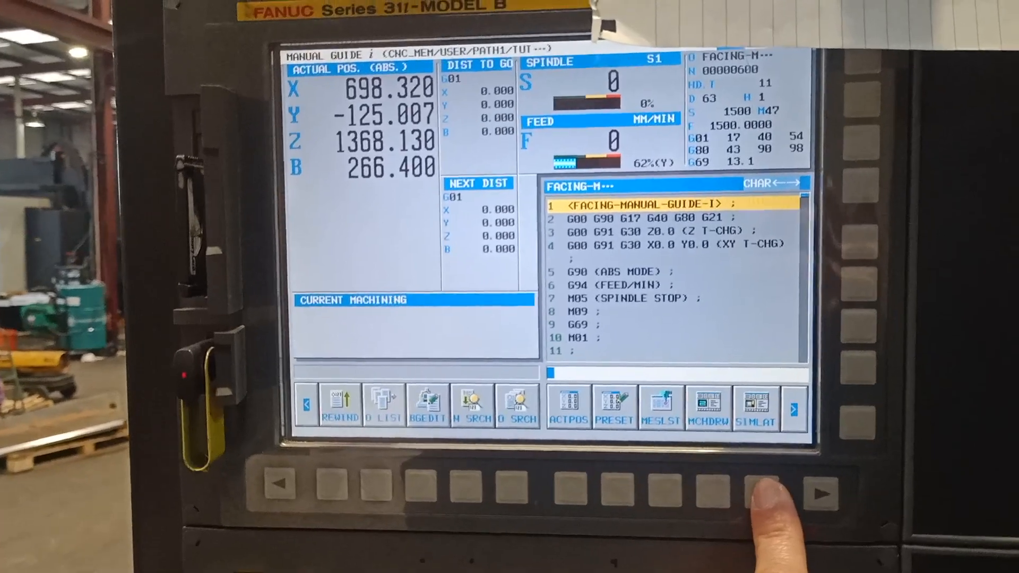
- Simulate the facing program block by block and open the rough facing cycle's detail parameters
click(755, 407)
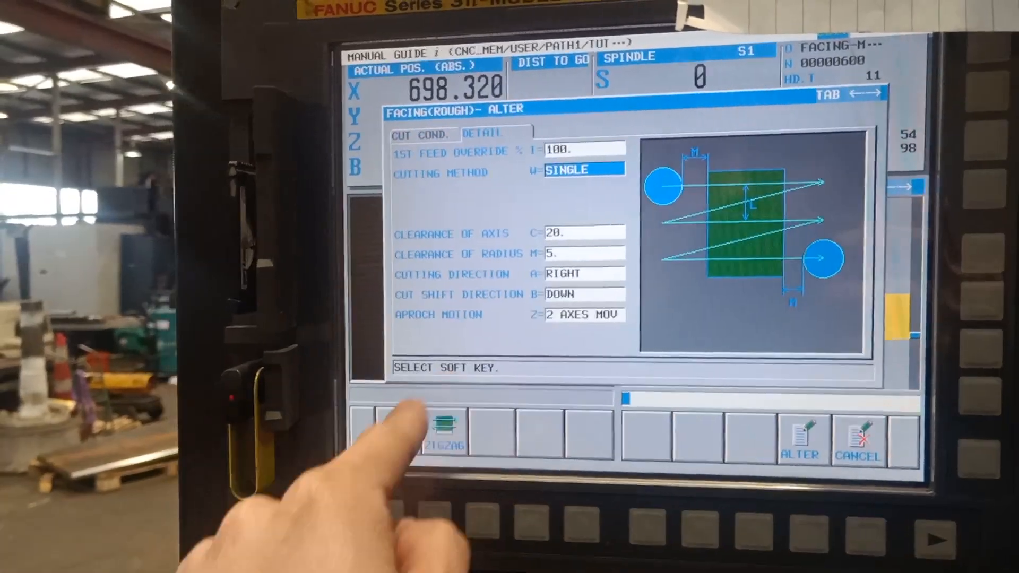
- Set the rough facing cutting method to zigzag and enter a path move feed rate of 200
click(445, 429)
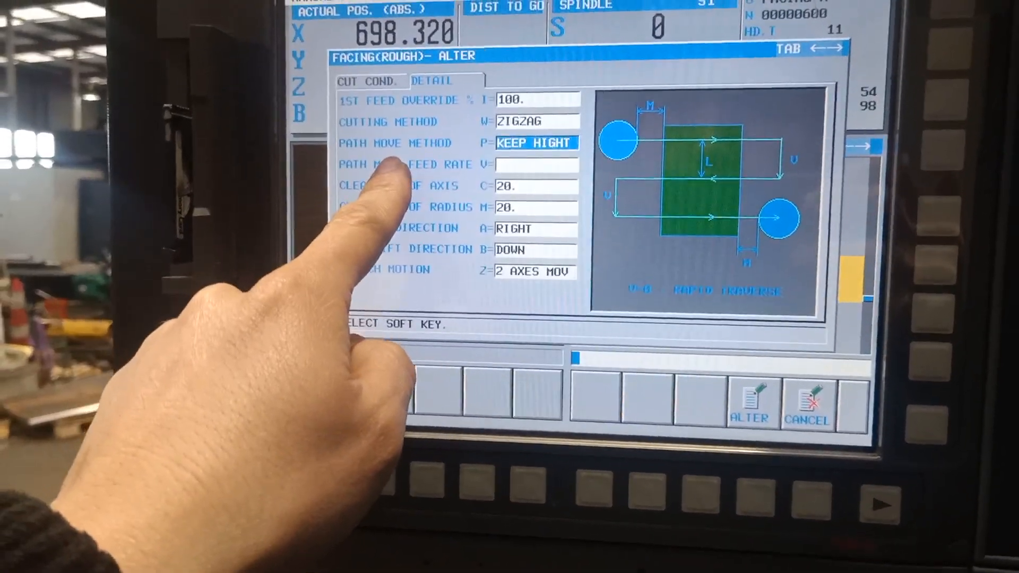
click(532, 190)
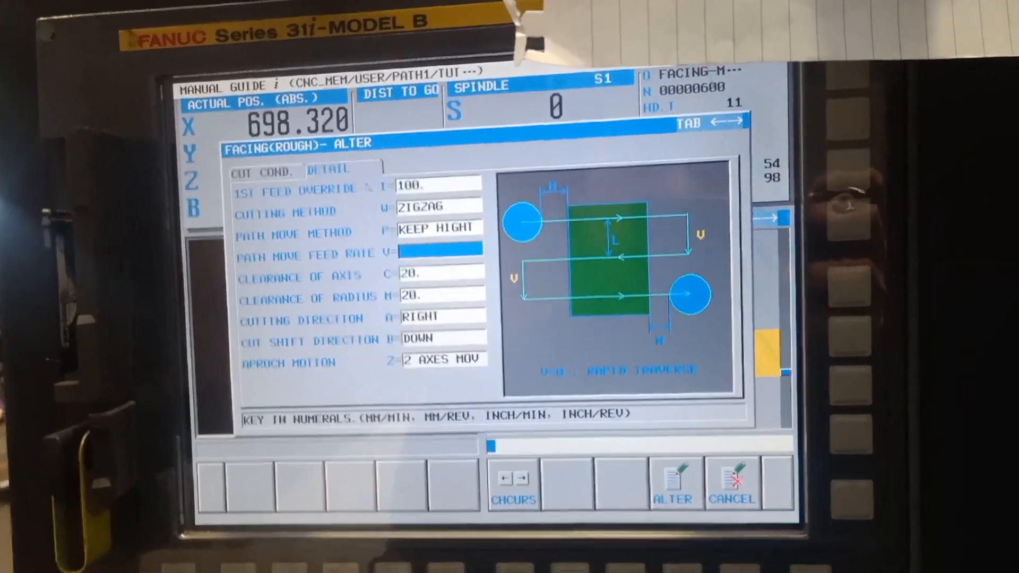
text(200)
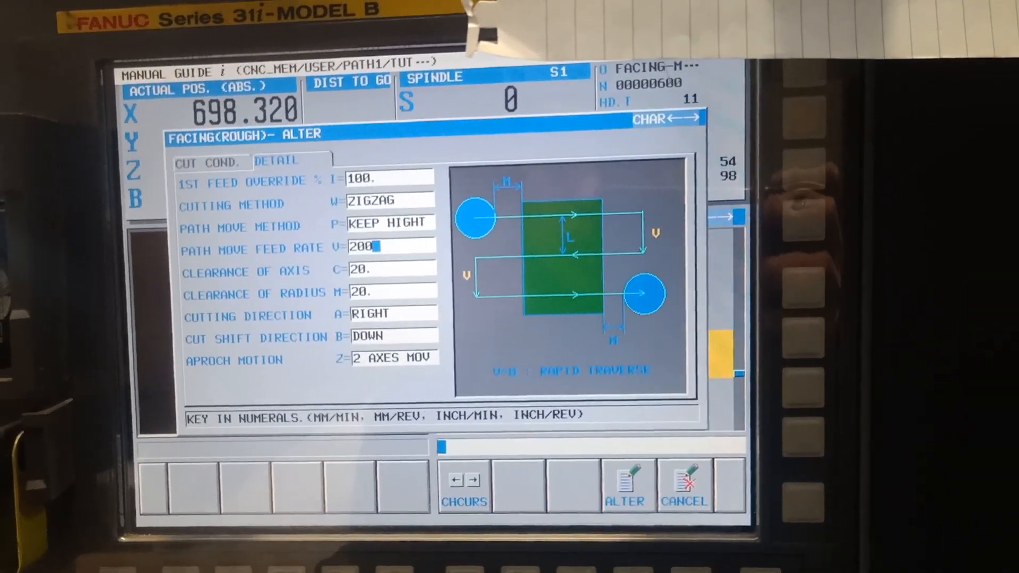